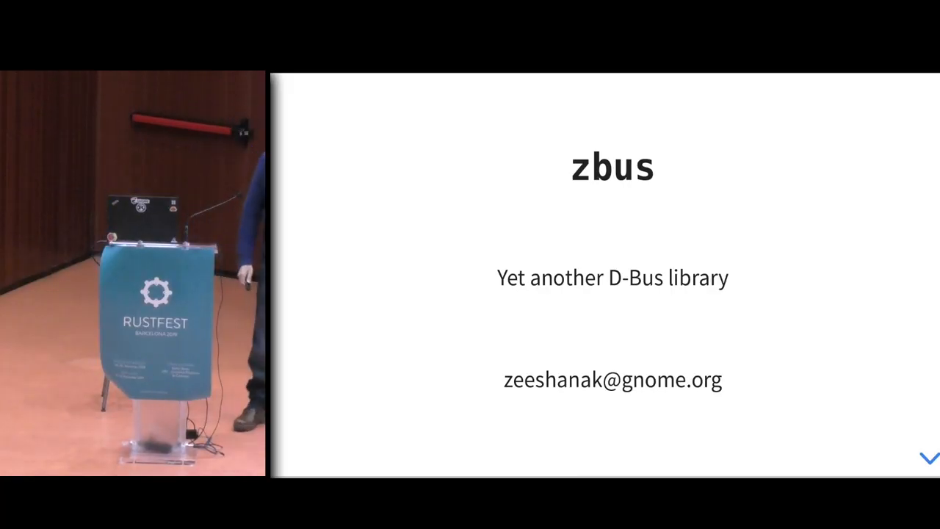
pyautogui.click(929, 457)
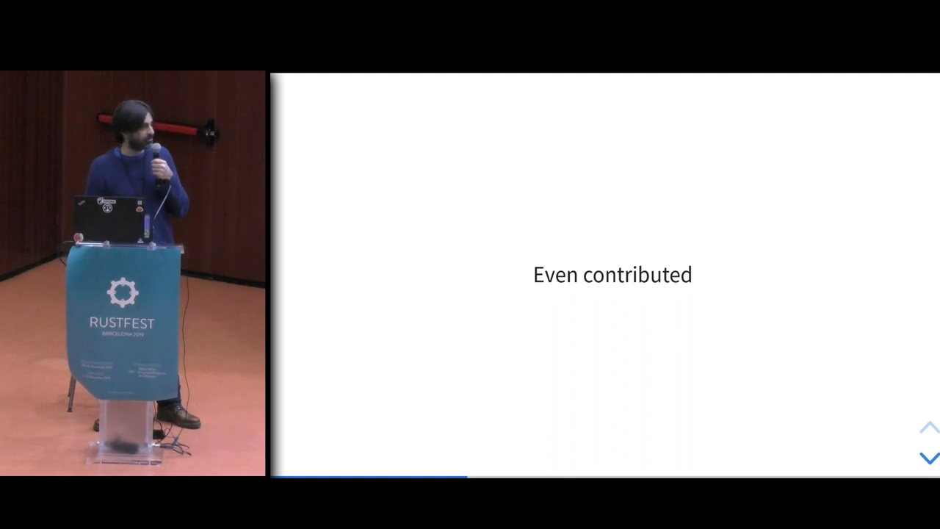
pyautogui.click(928, 457)
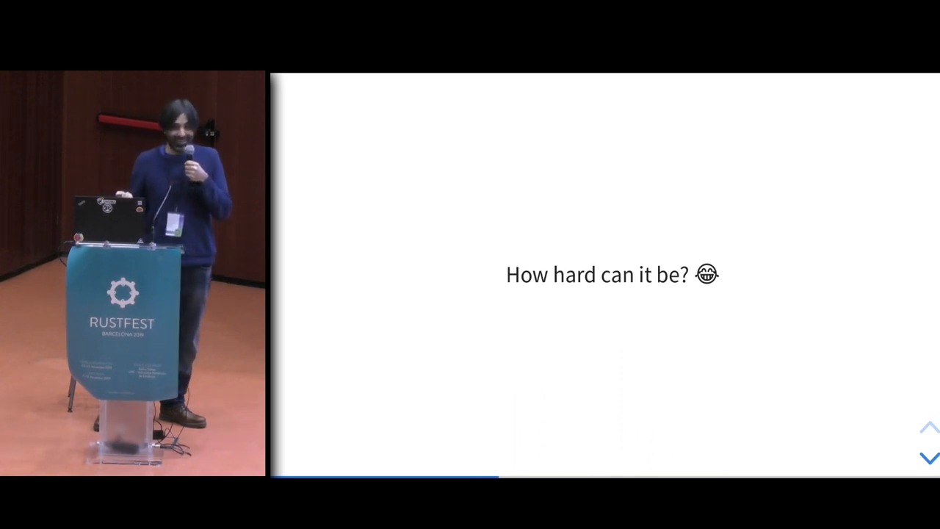
pyautogui.click(930, 455)
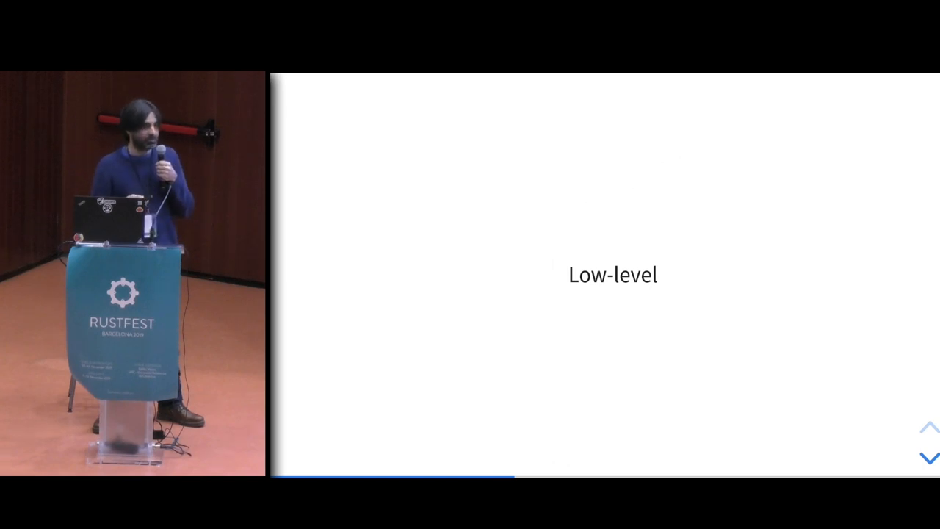
pyautogui.click(928, 455)
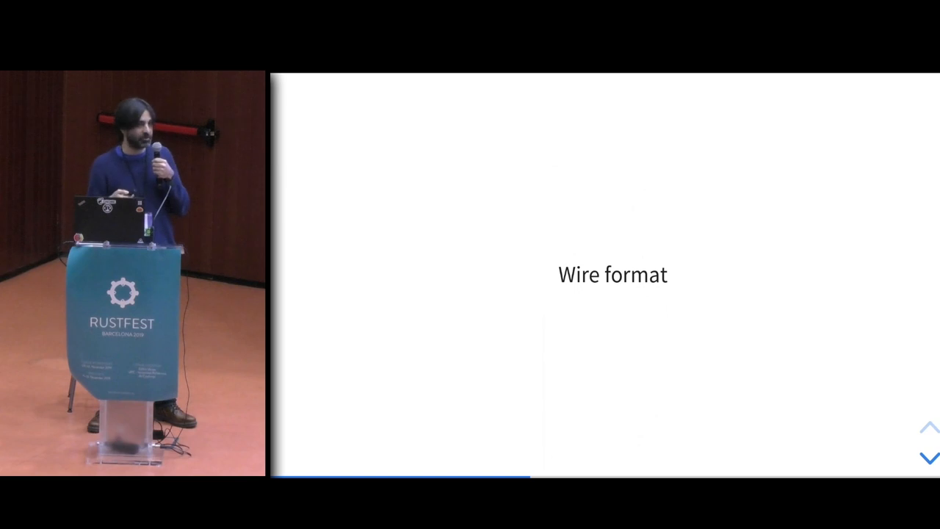
pyautogui.click(929, 455)
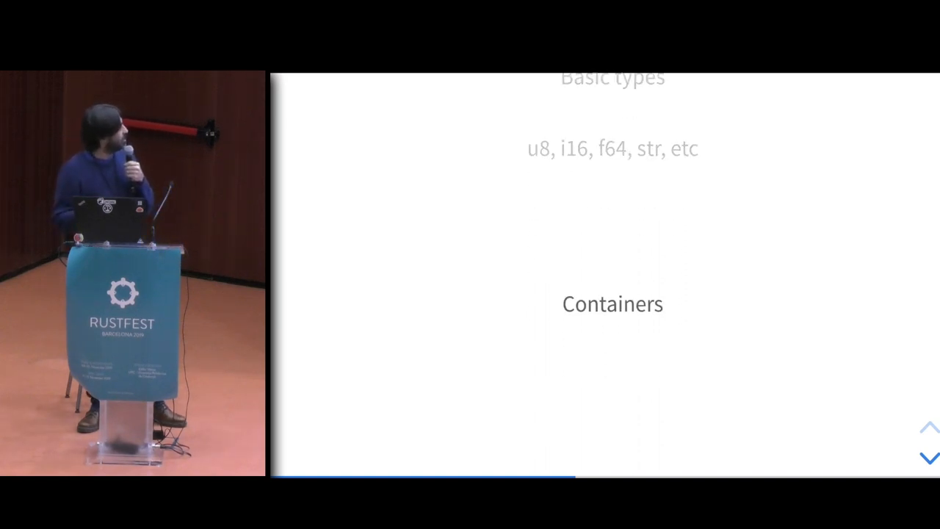
pyautogui.click(928, 457)
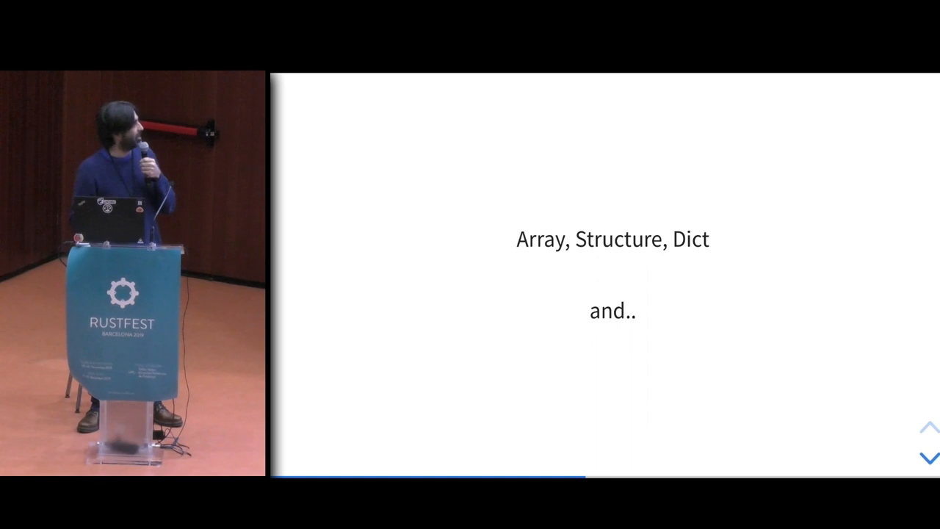
pyautogui.click(928, 456)
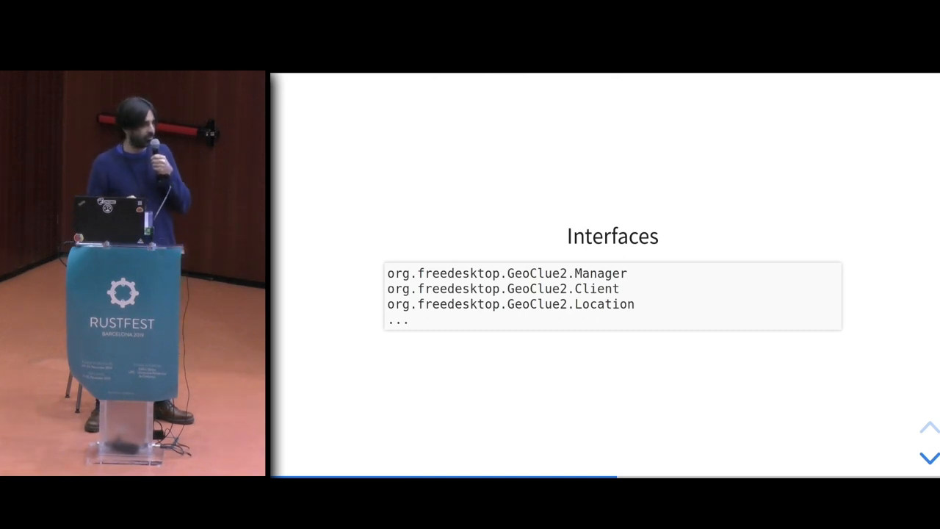
pyautogui.click(928, 459)
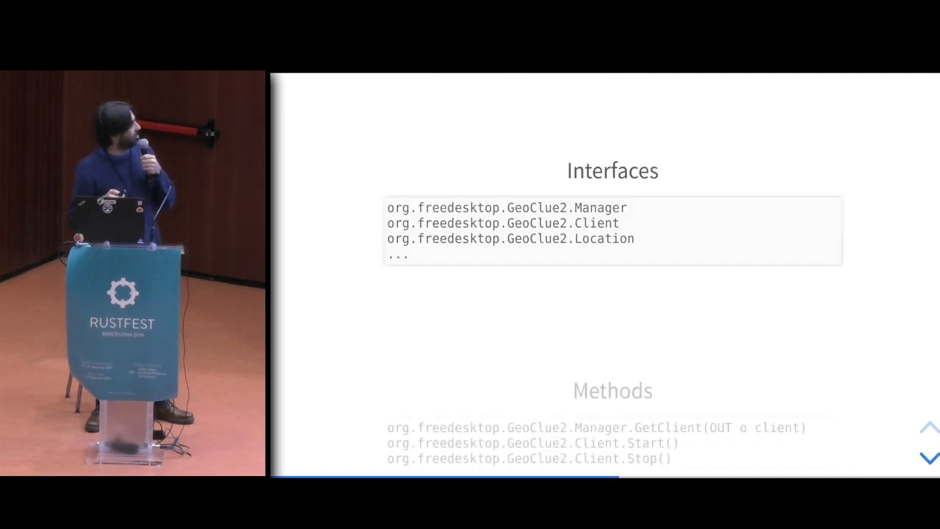
pyautogui.click(929, 459)
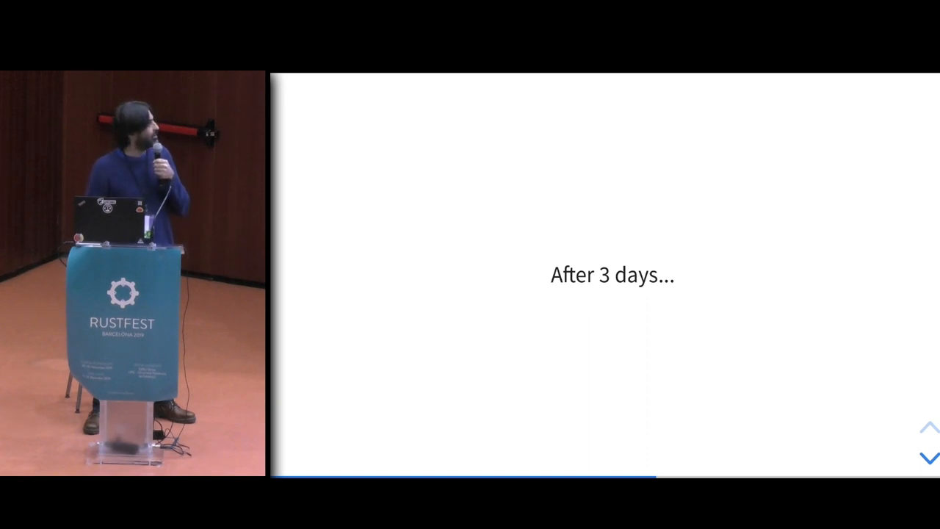
pyautogui.click(928, 456)
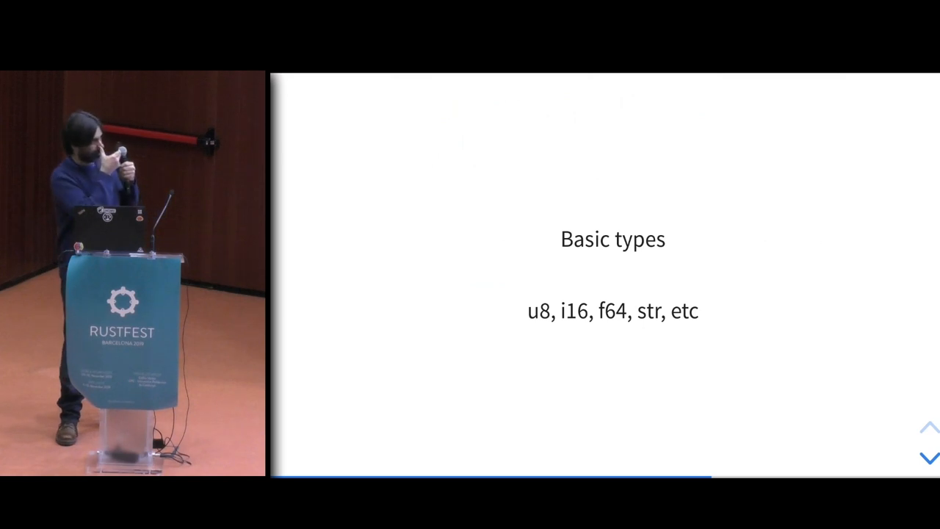
pyautogui.click(929, 457)
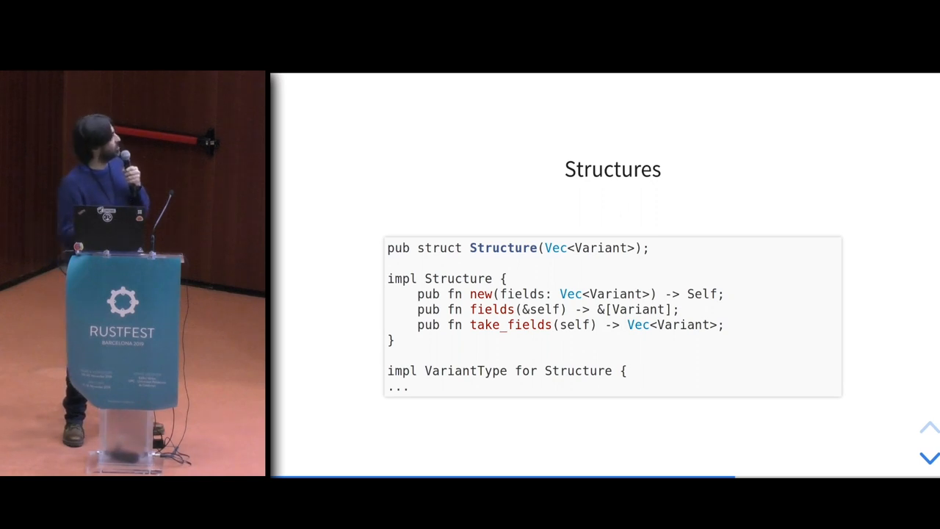
pyautogui.click(928, 457)
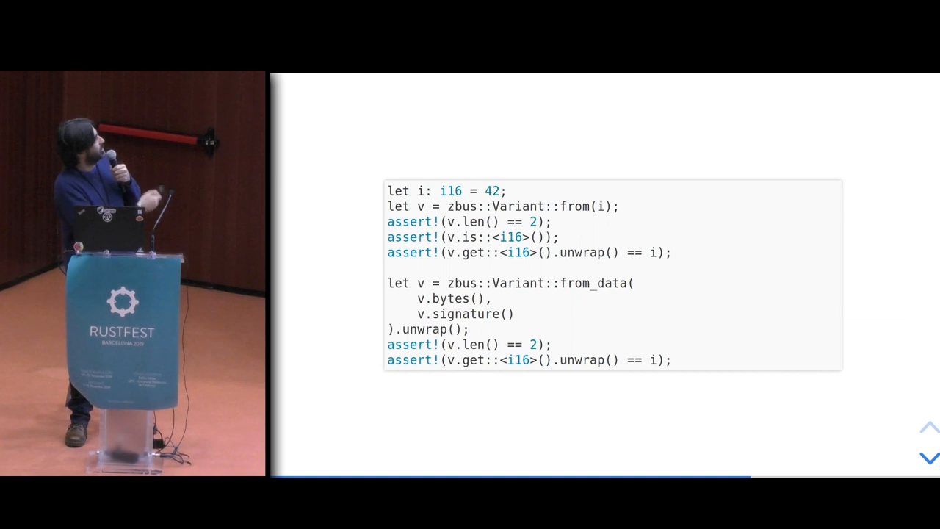
pyautogui.scroll(-3)
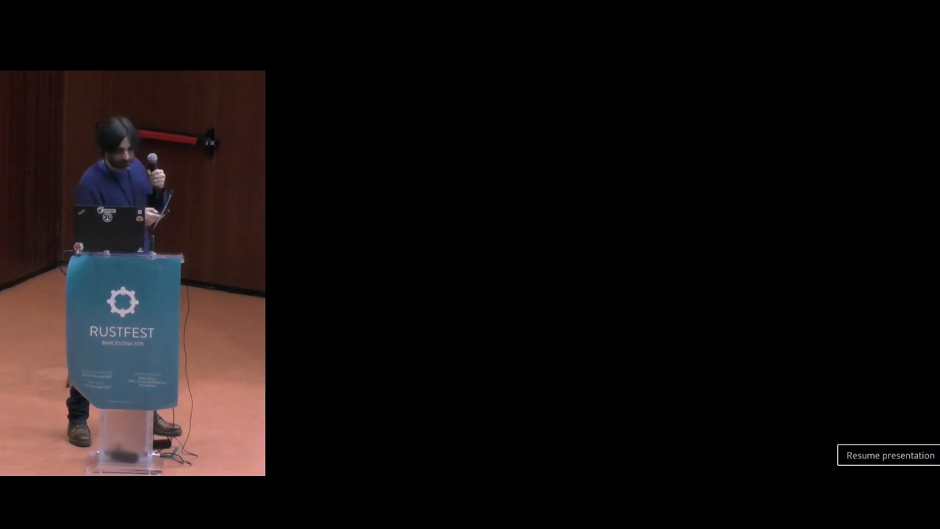
pyautogui.click(888, 456)
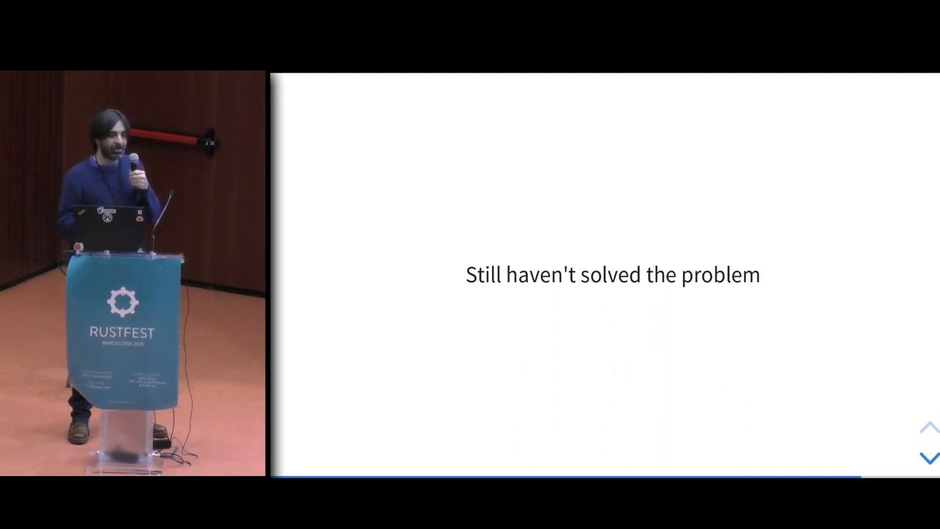
pyautogui.click(928, 457)
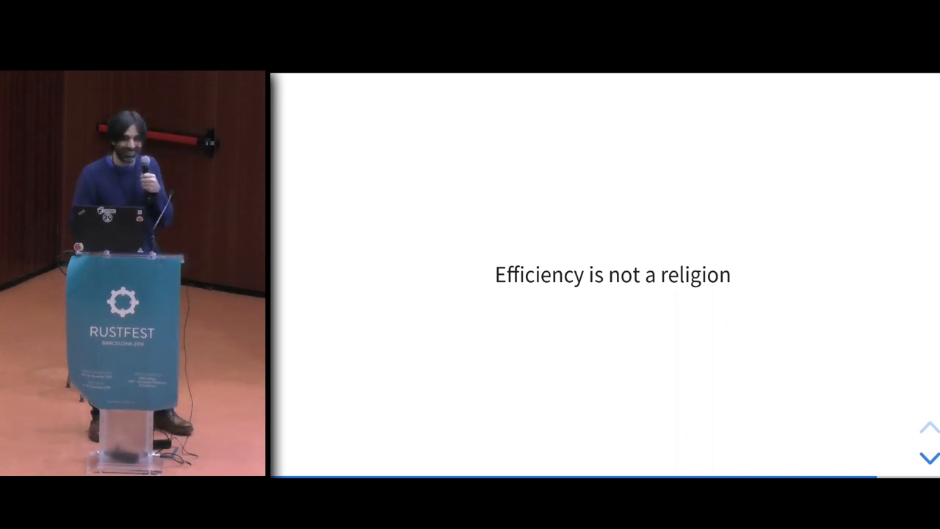
pyautogui.click(929, 457)
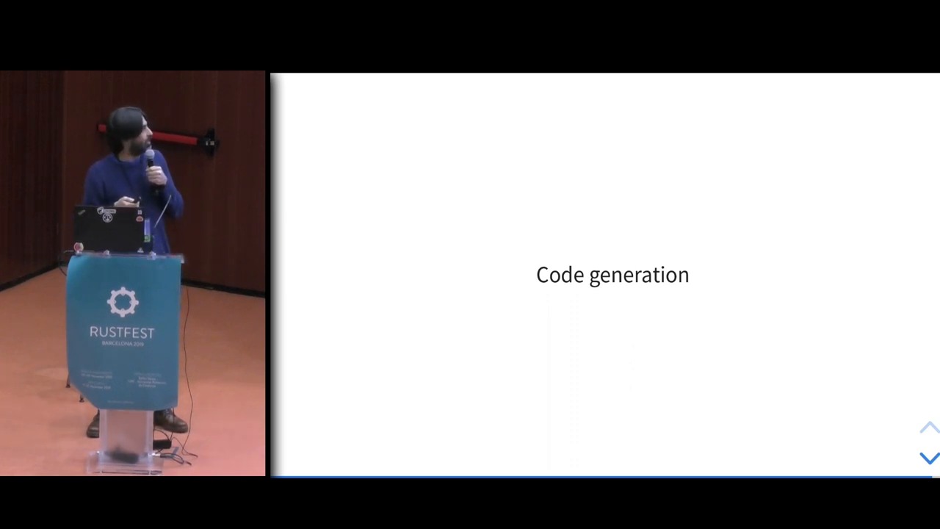
pyautogui.click(928, 455)
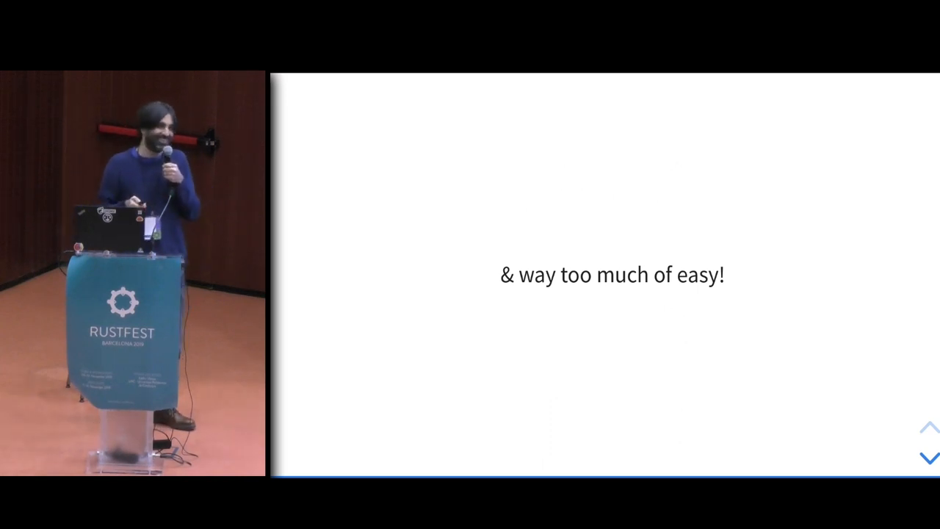
pyautogui.click(929, 459)
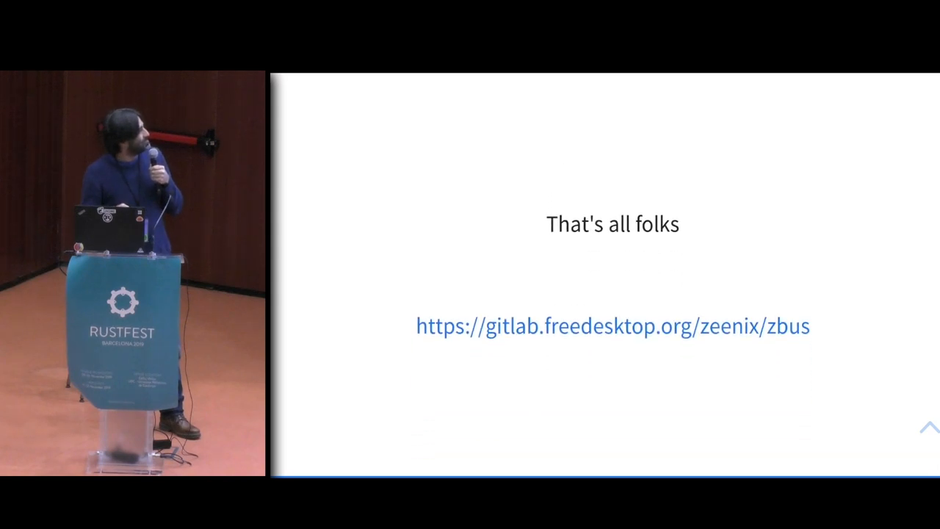